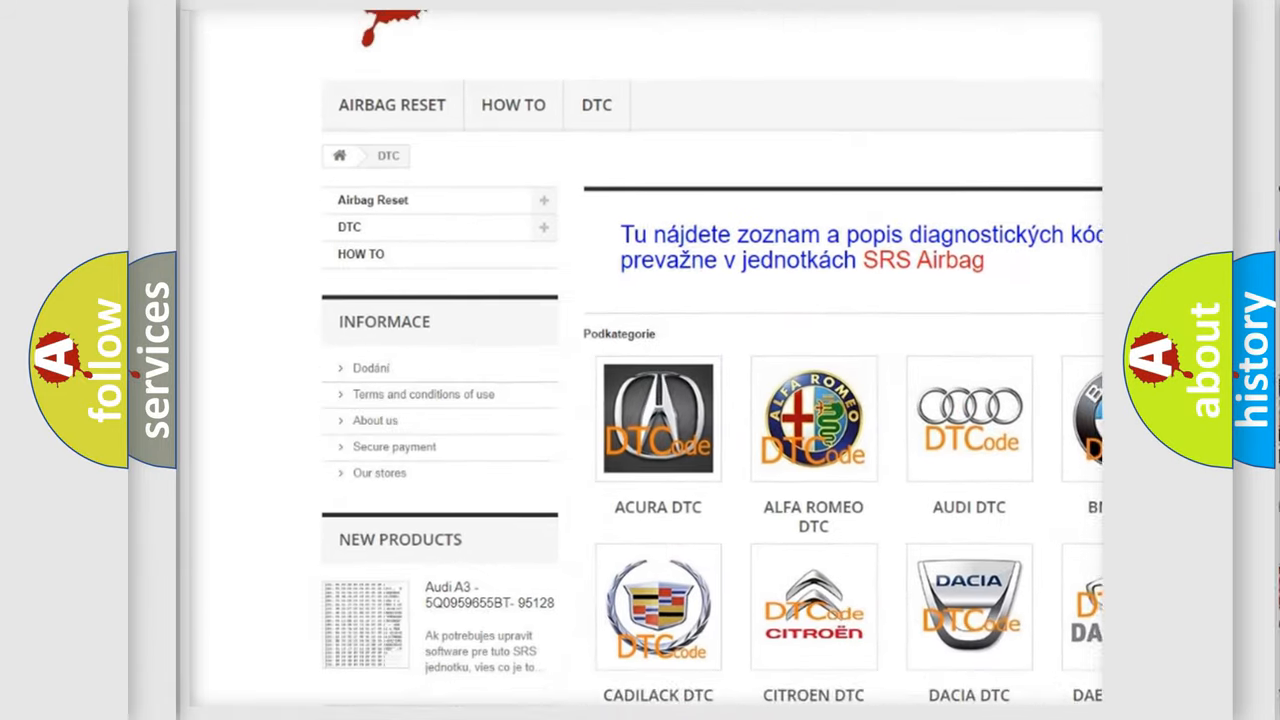
pyautogui.scroll(-3)
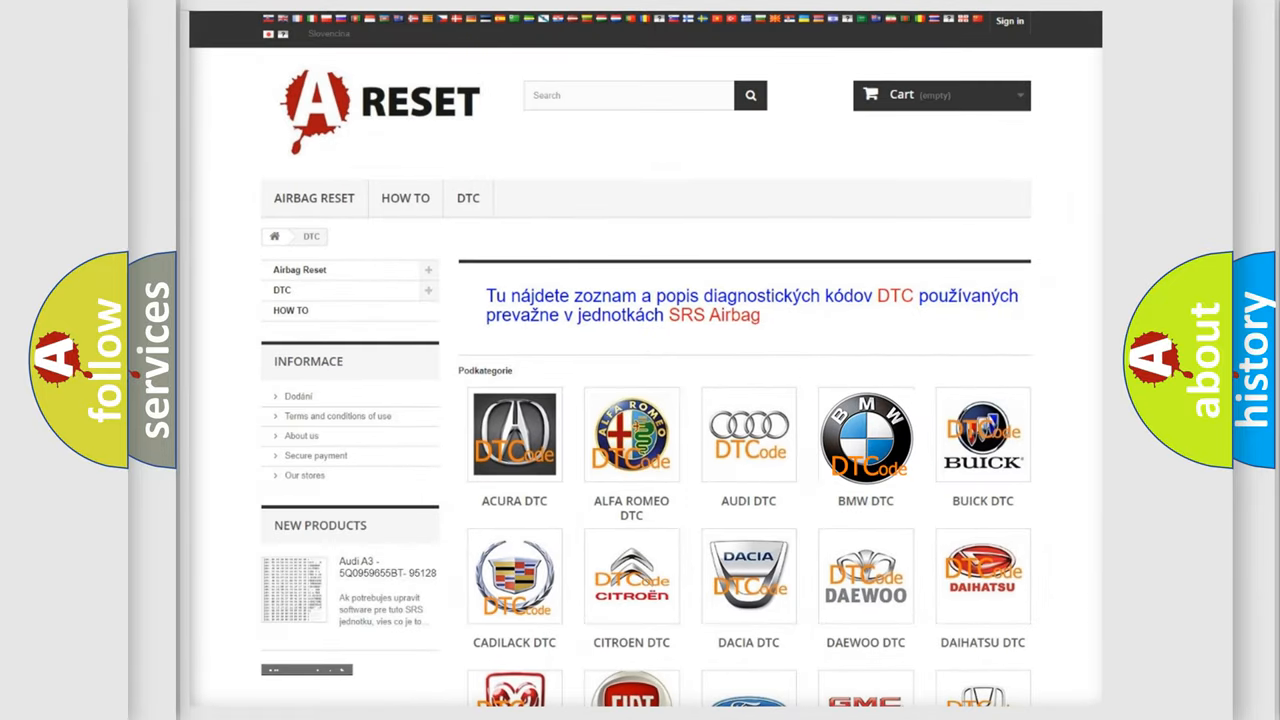
pyautogui.scroll(-3)
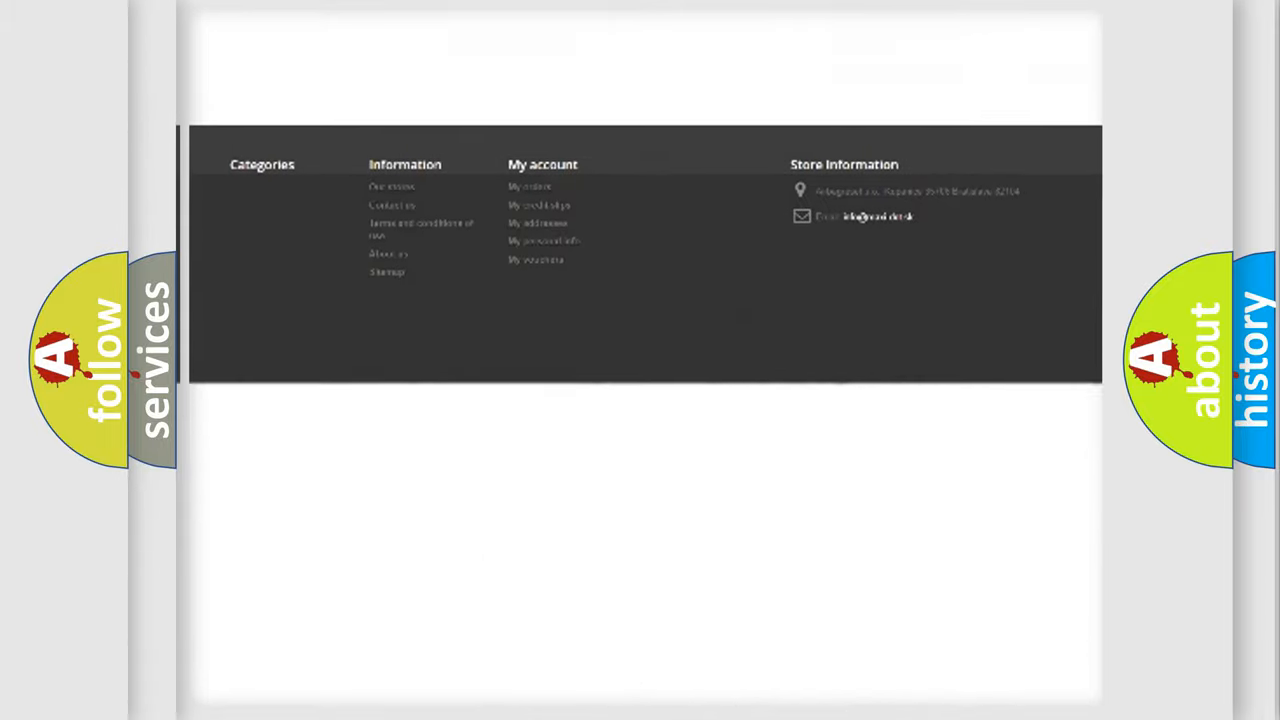